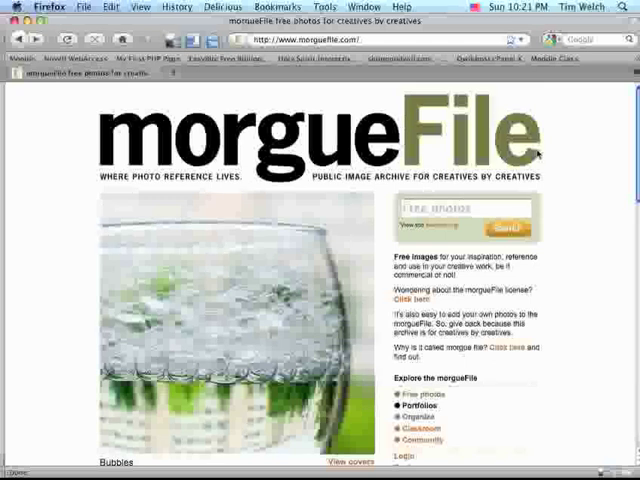
Go to the Free photos archive browse page from the morgueFile home page
{"action": "left_click", "coordinate": [456, 208]}
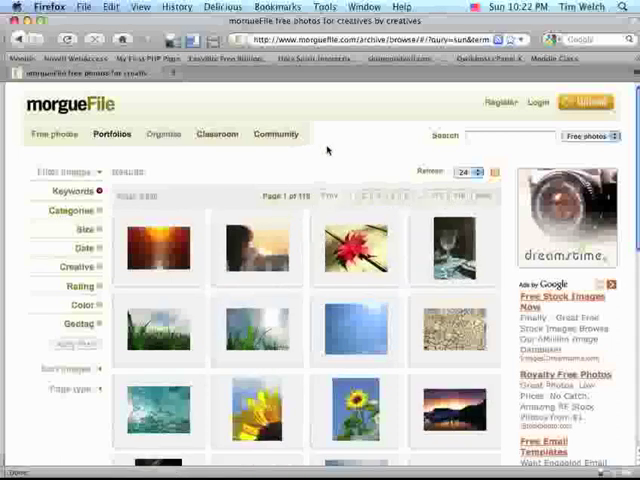
Scroll the thumbnail grid toward the orange sunset photo hotblack_20080810_sunset_076.jpg
{"action": "scroll", "scroll_direction": "down", "scroll_amount": 3}
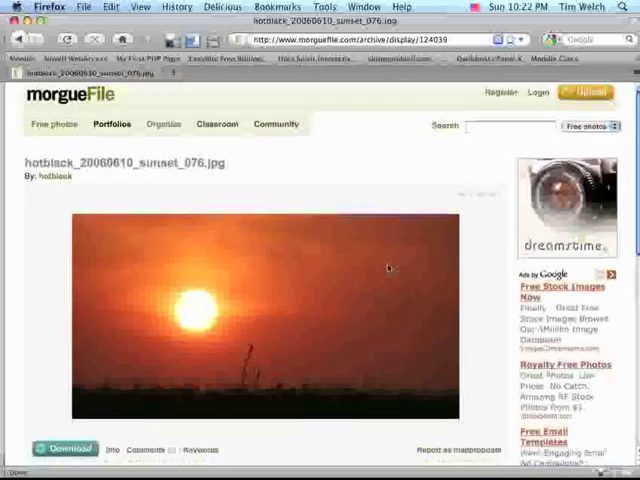
Download hotblack_20080810_sunset_076.jpg, choosing Save File in the Firefox dialog
{"action": "scroll", "scroll_direction": "down", "scroll_amount": 3}
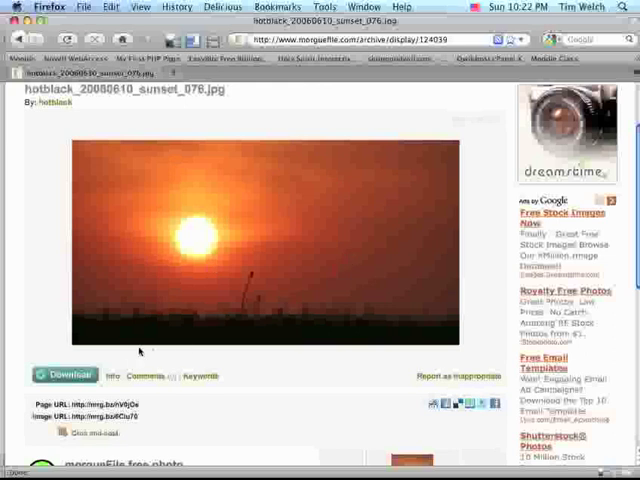
{"action": "left_click", "coordinate": [64, 376]}
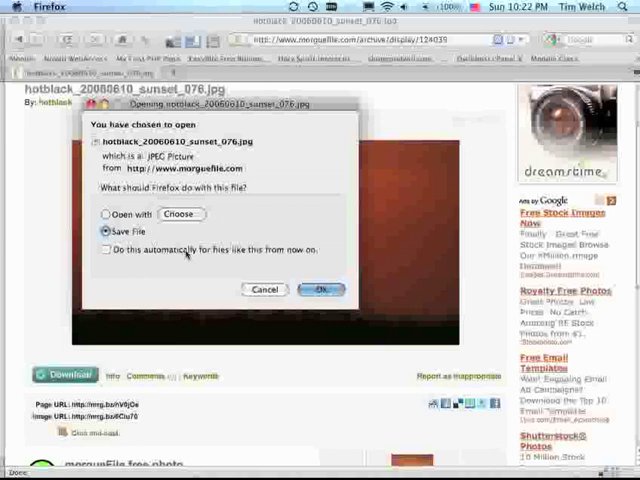
{"action": "left_click", "coordinate": [320, 288]}
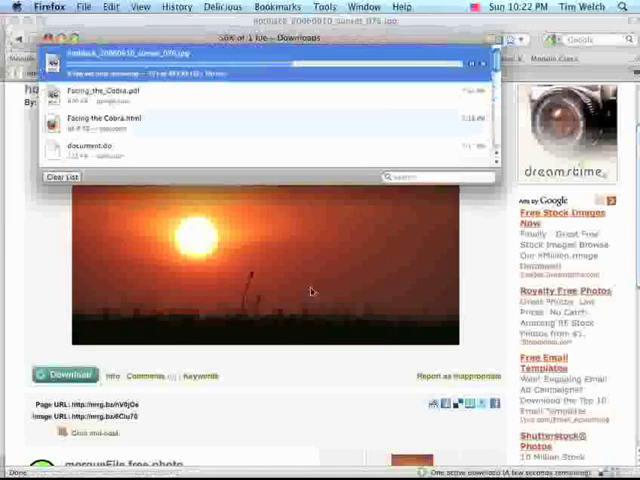